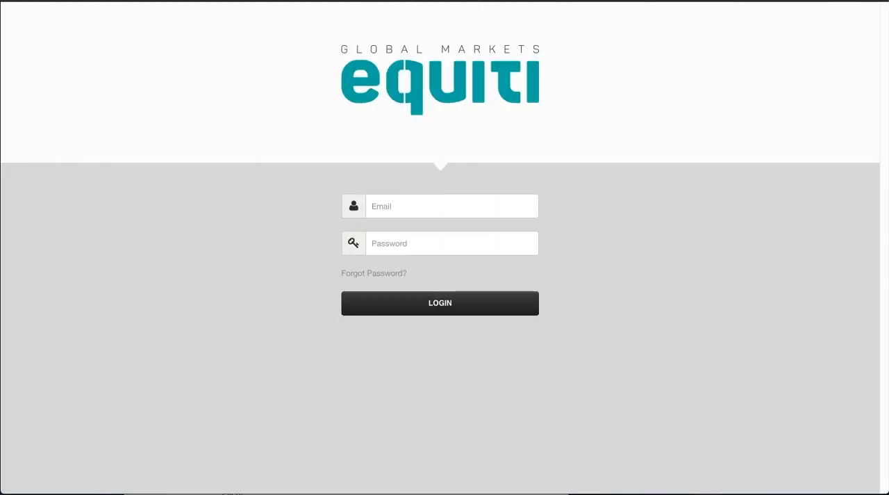
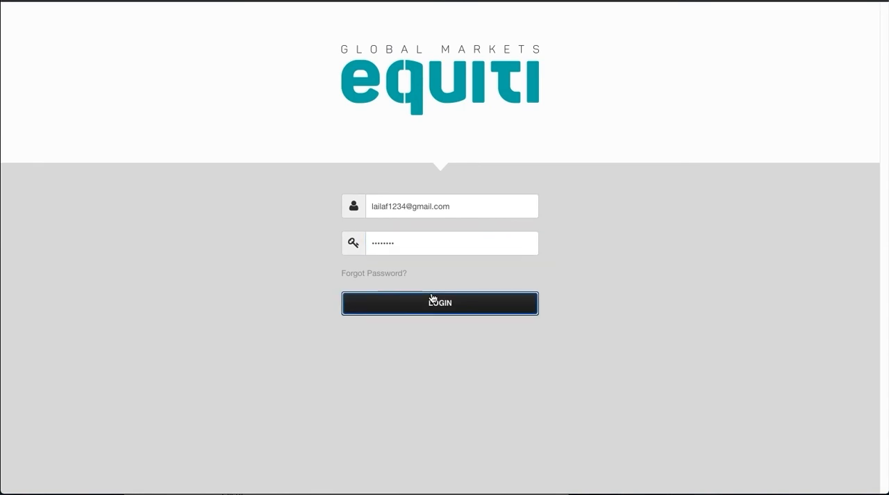
click(439, 302)
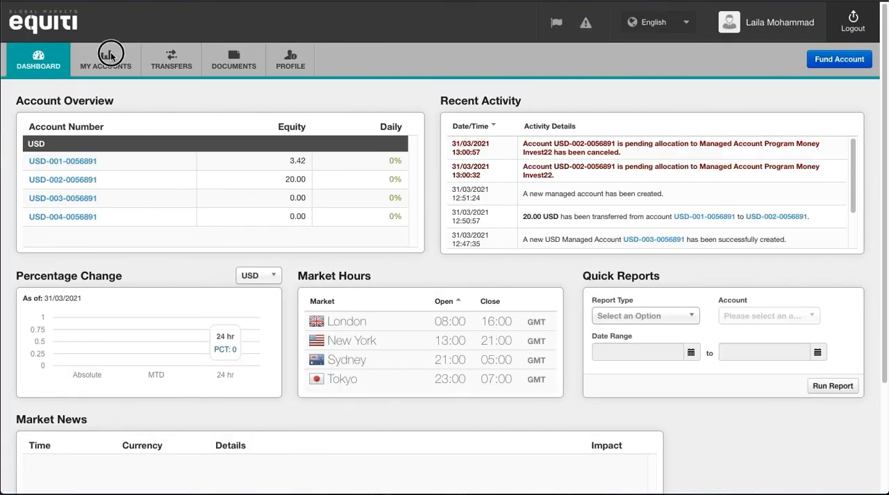
click(105, 59)
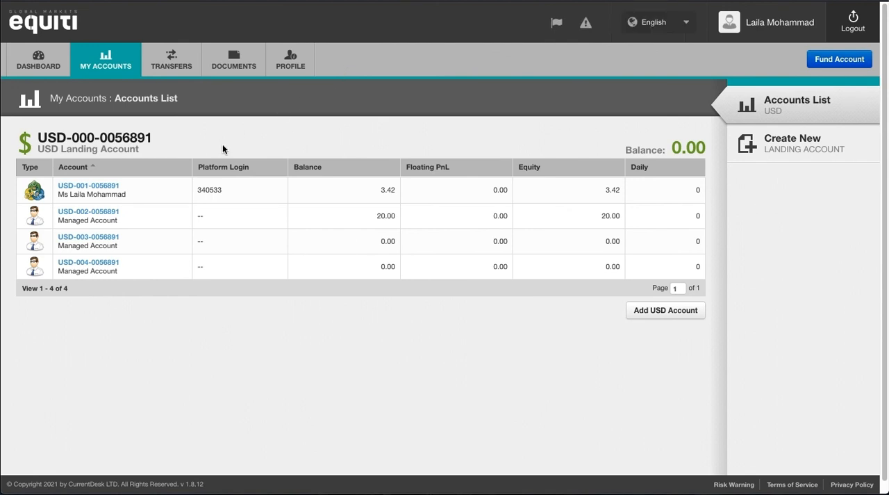
mouse_move(277, 202)
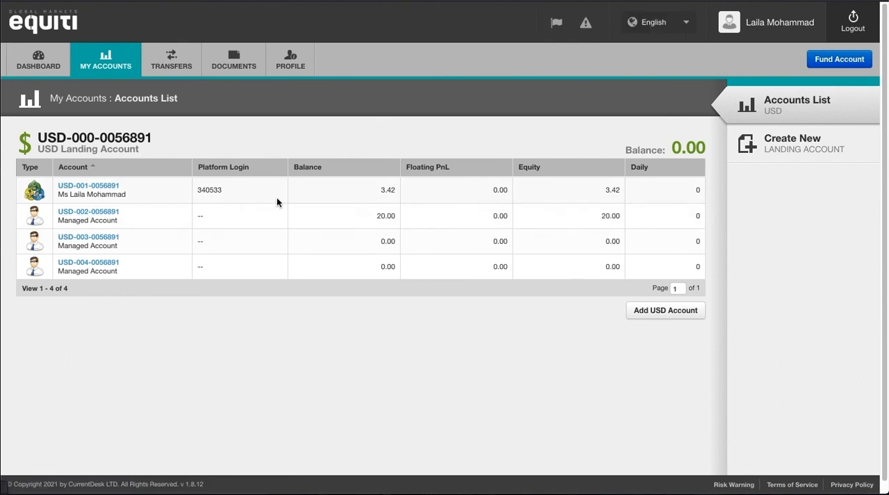
click(88, 212)
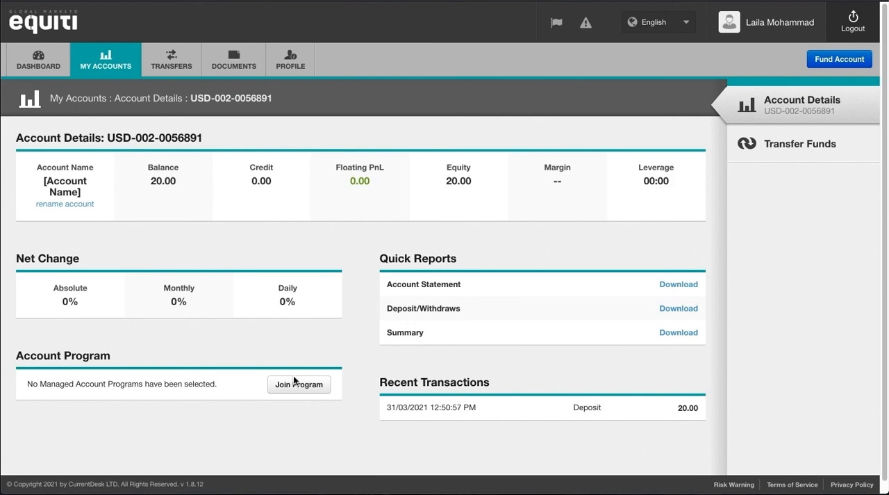
Step: Choose Money Invest22 in the join-program form and read the Limited Power of Attorney
click(299, 384)
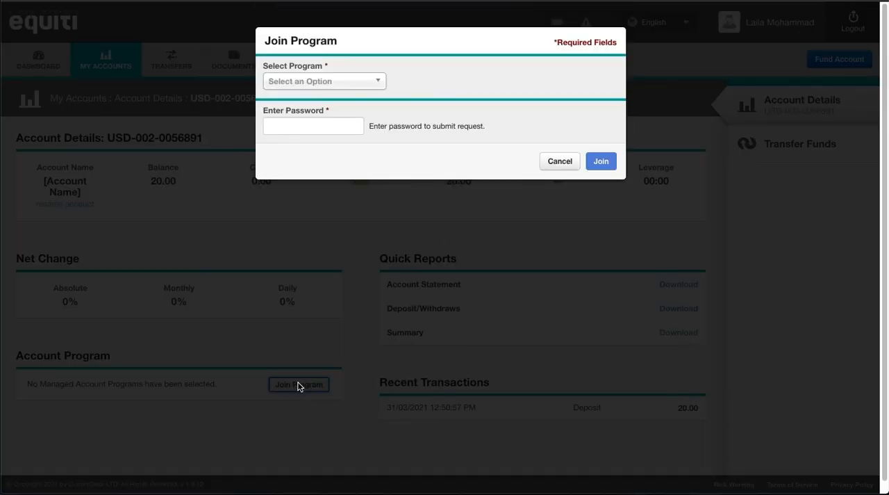
click(324, 81)
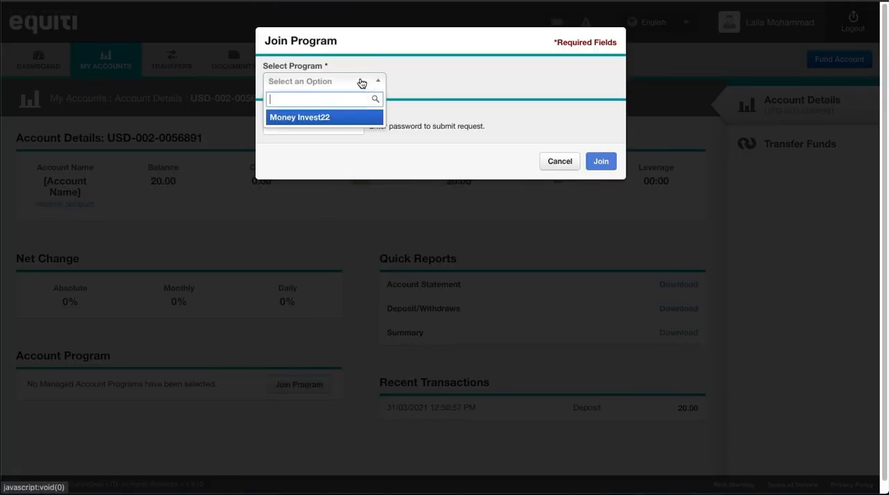
click(299, 117)
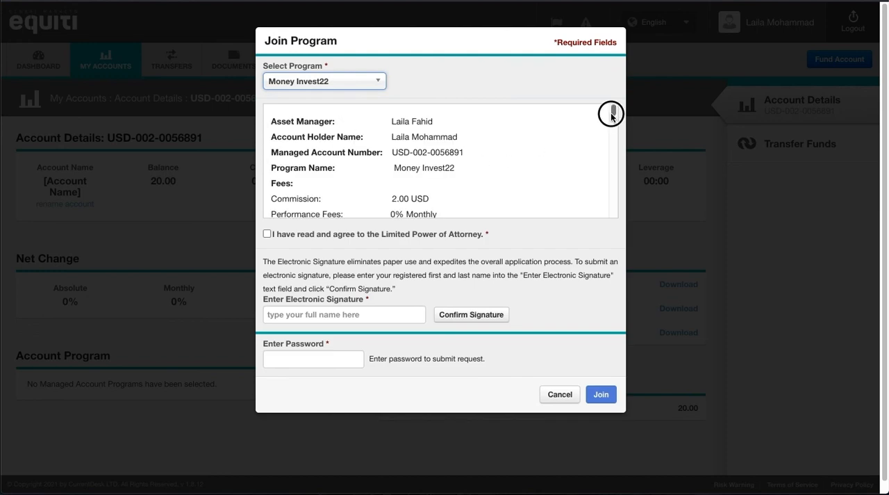
scroll(down, 3)
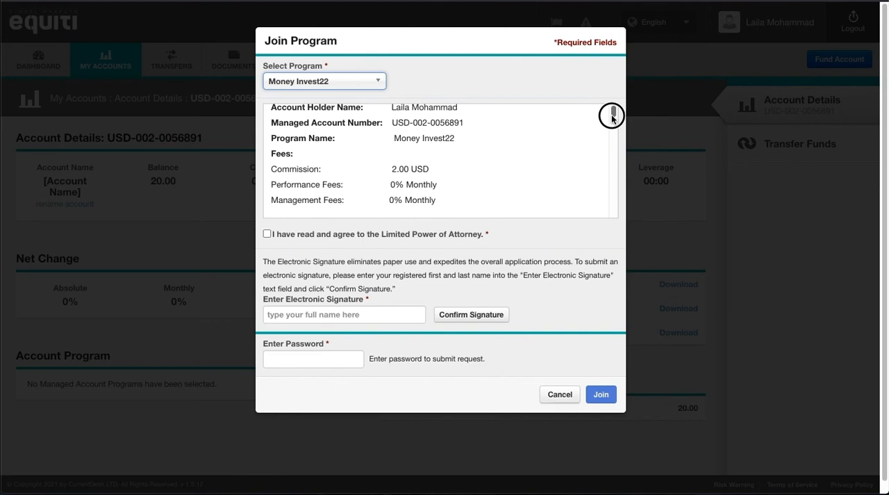
scroll(down, 3)
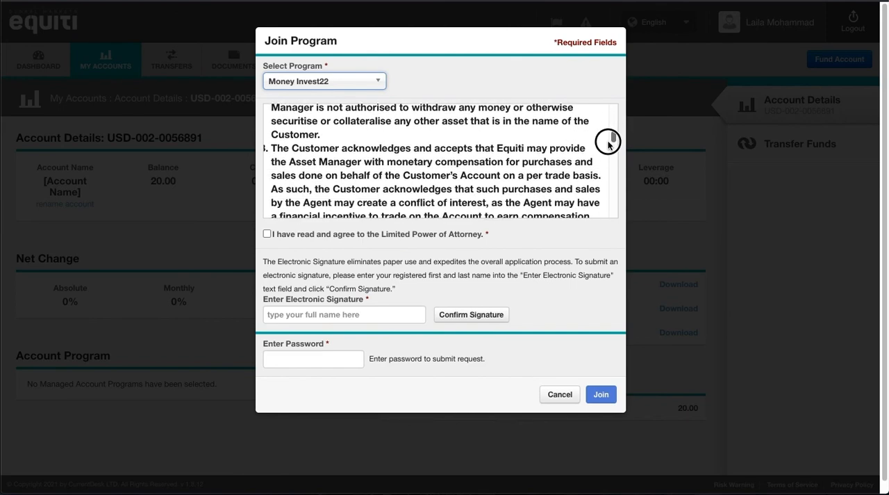
scroll(down, 3)
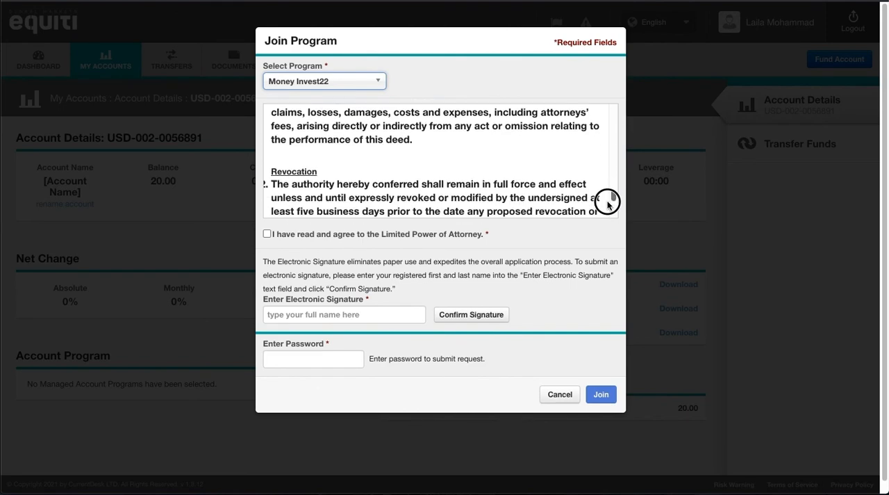
click(267, 233)
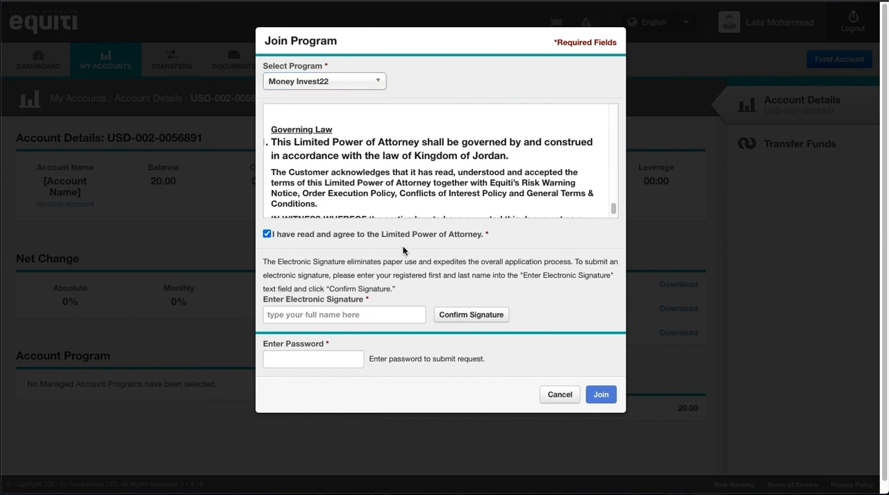
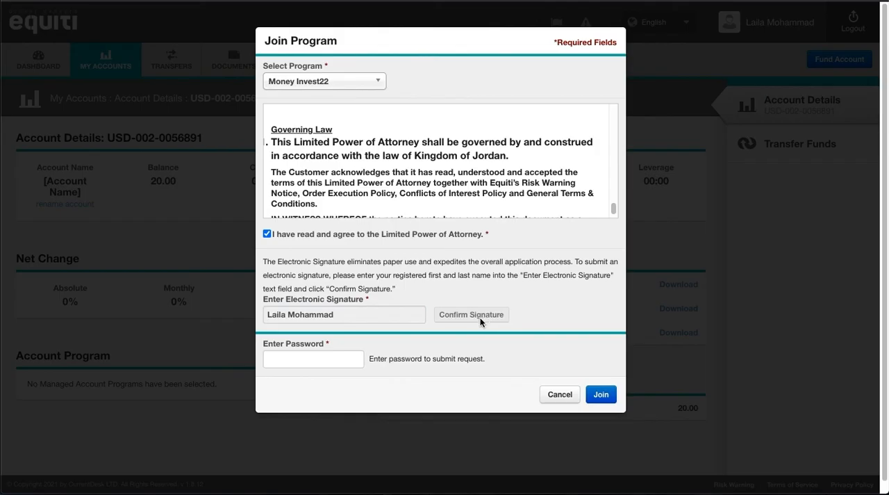
click(314, 359)
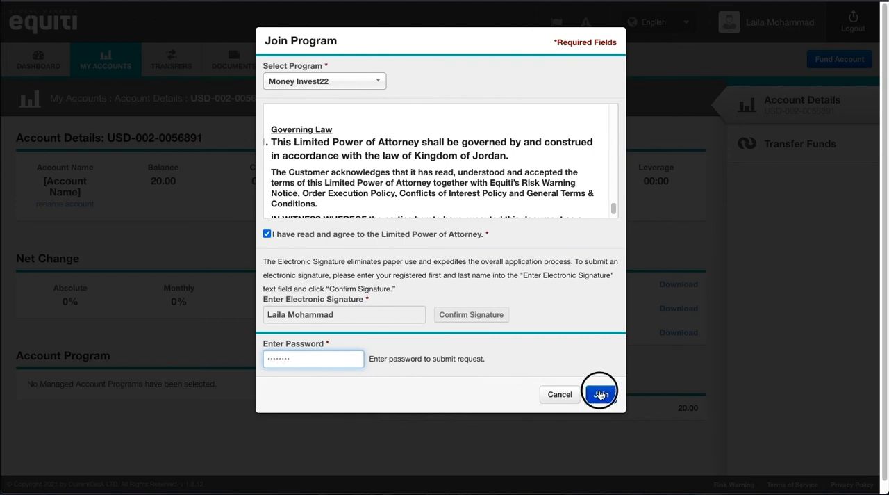
Step: Submit the Money Invest22 join request, then cancel its pending allocation
click(599, 394)
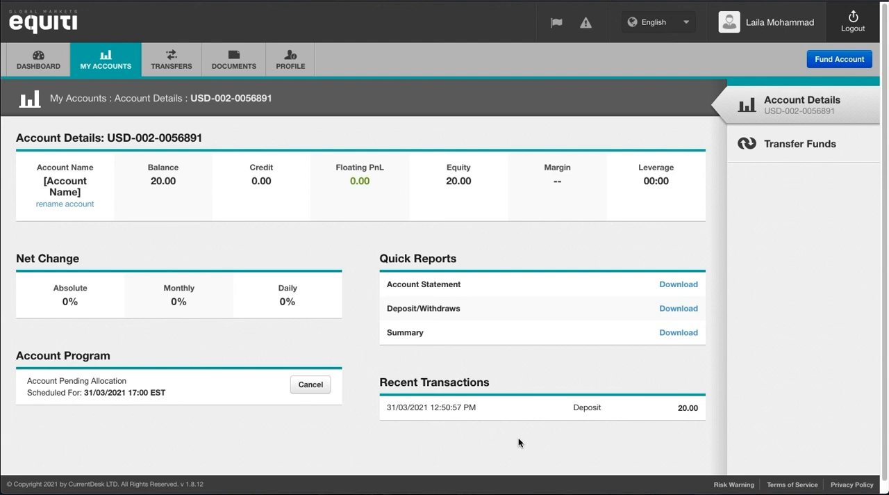
click(310, 384)
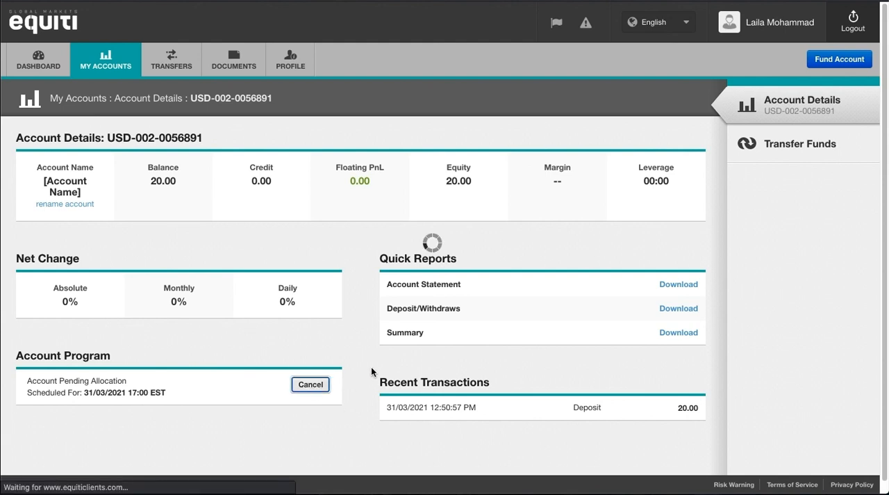
click(310, 383)
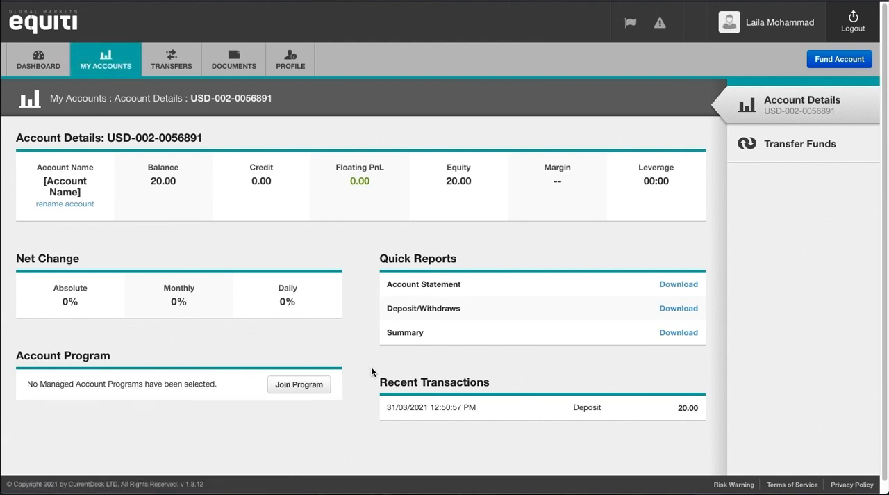